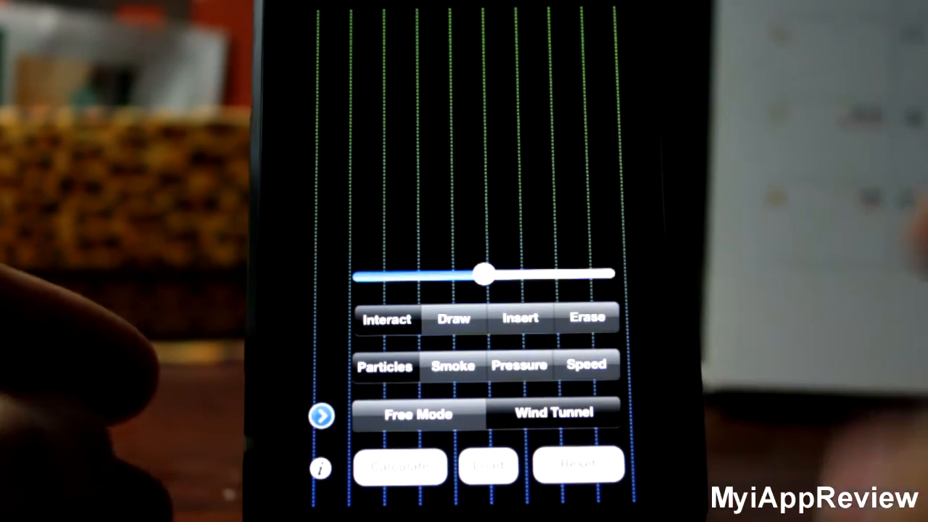
Push the flow-speed slider to maximum, then drag it back down to the slowest setting.
drag(486, 273, 363, 273)
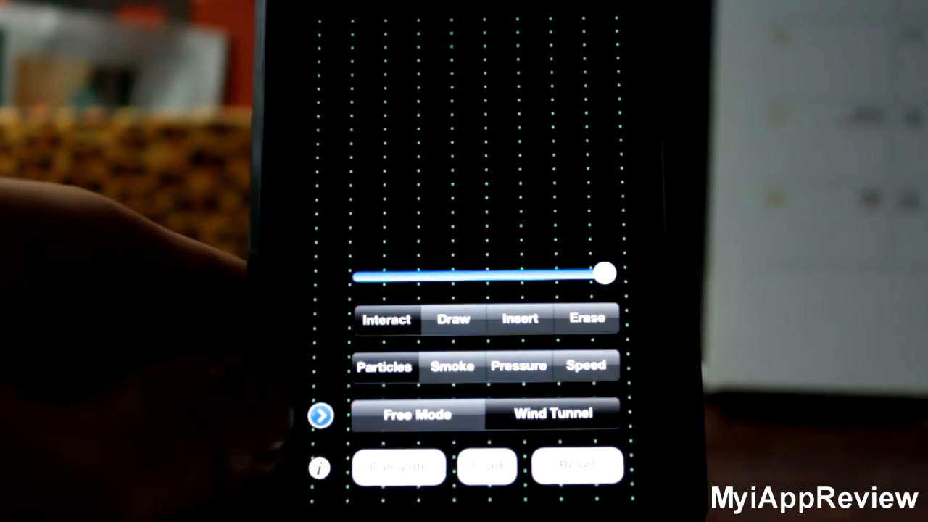
drag(606, 274, 562, 277)
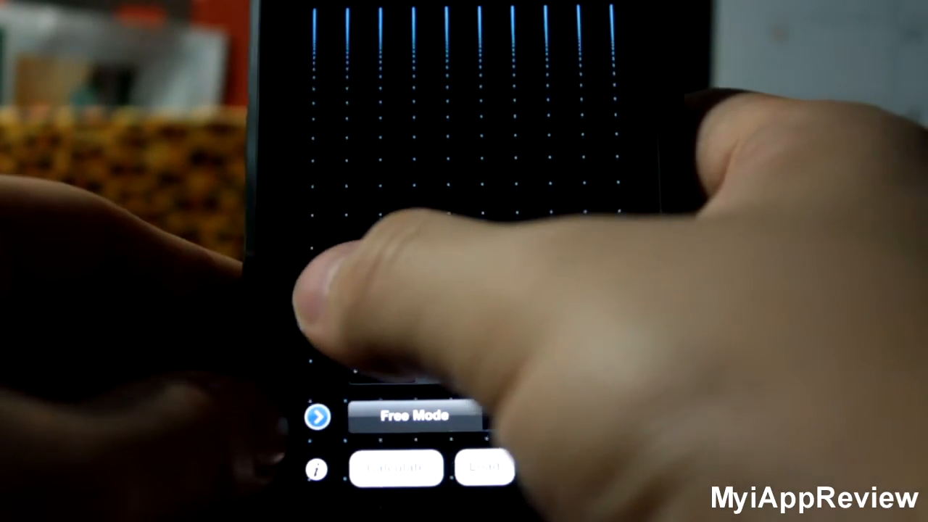
click(318, 415)
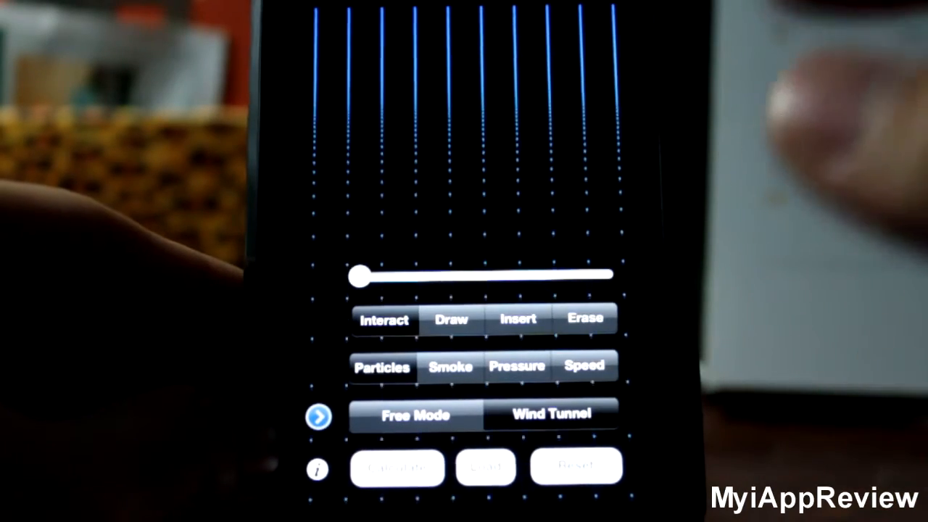